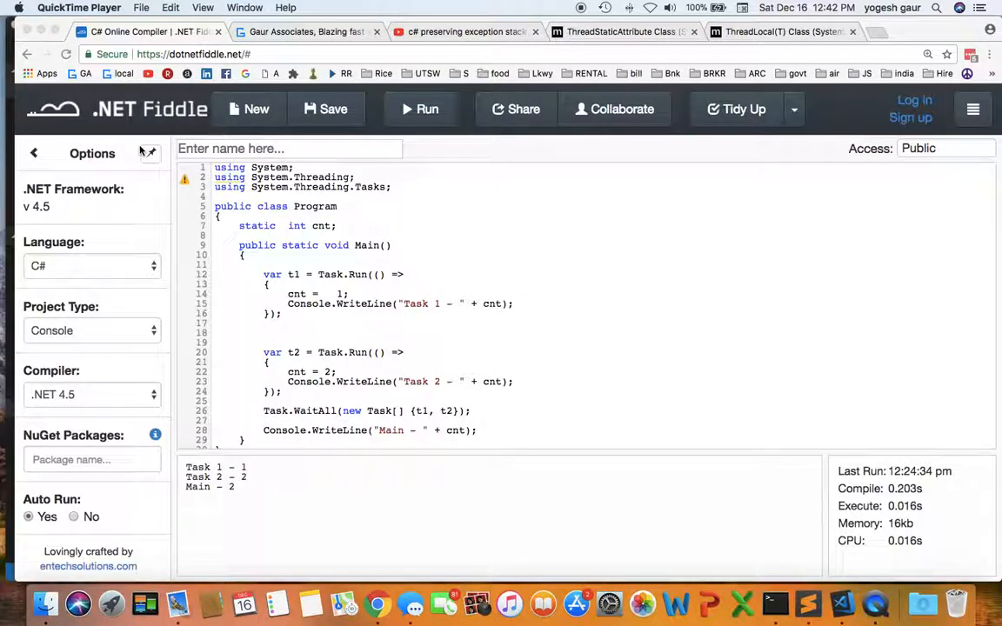
mouse_move(407, 272)
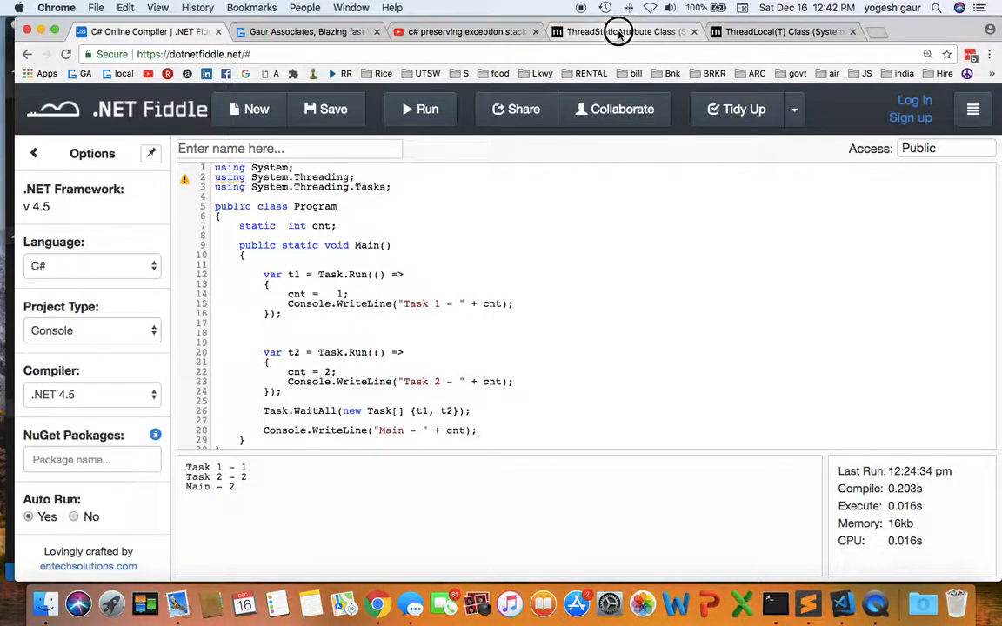
- Mark the static int cnt field with the [ThreadStatic] attribute so Main prints 0
click(621, 32)
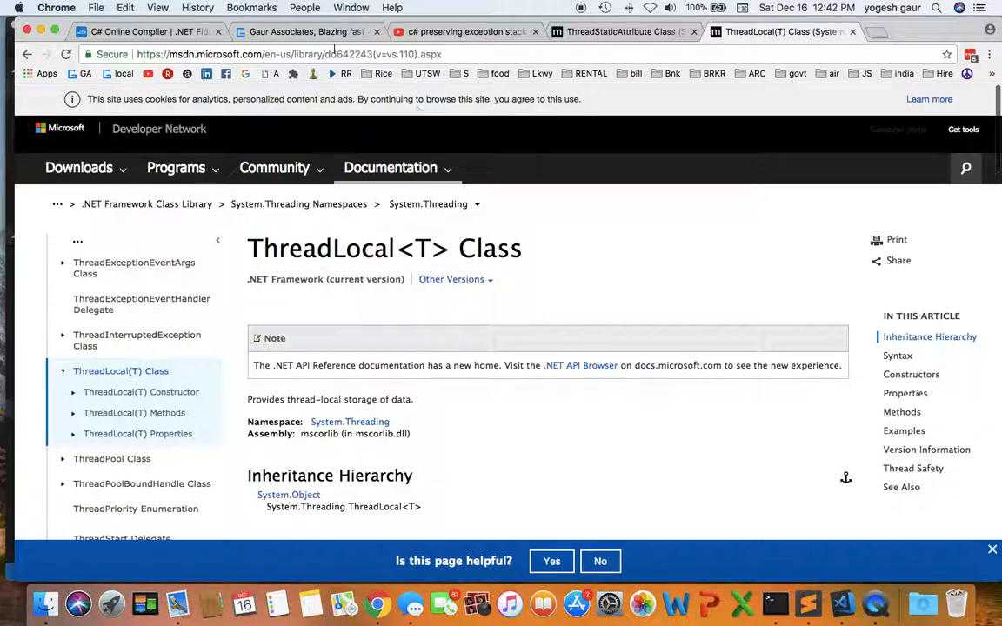
click(143, 31)
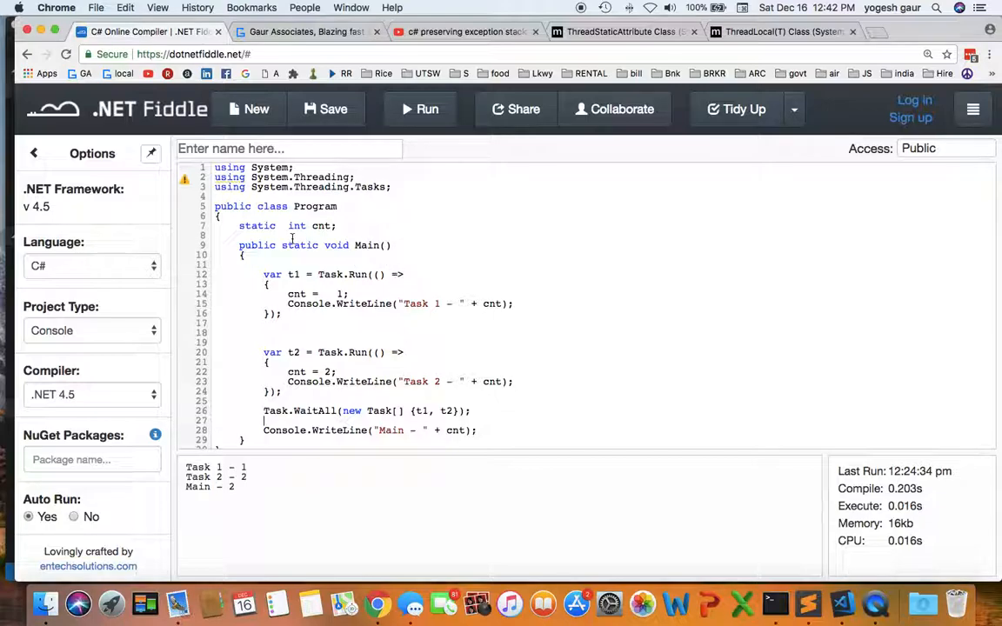
double_click(310, 226)
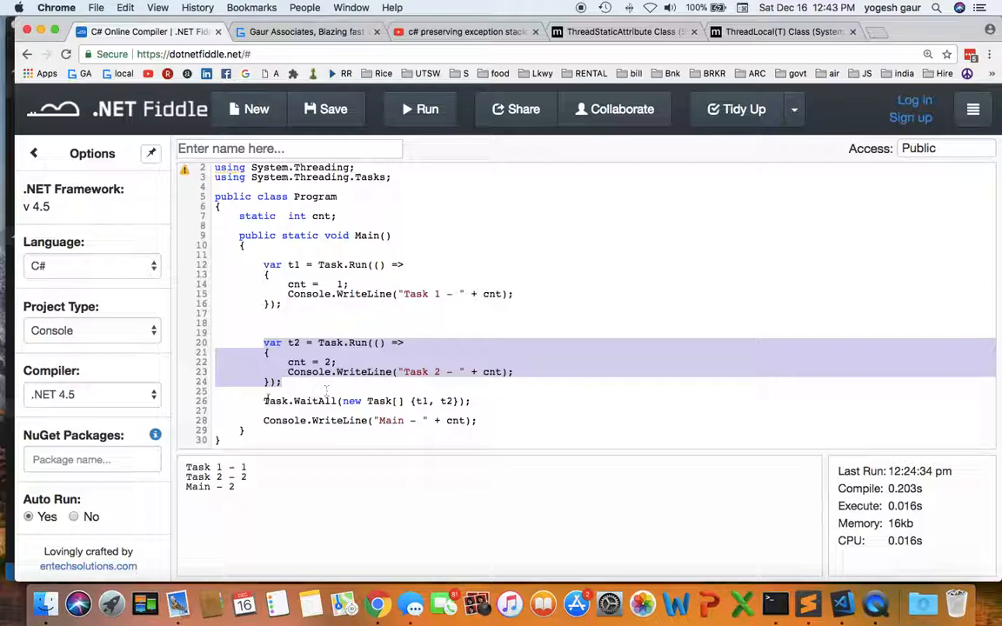
click(494, 399)
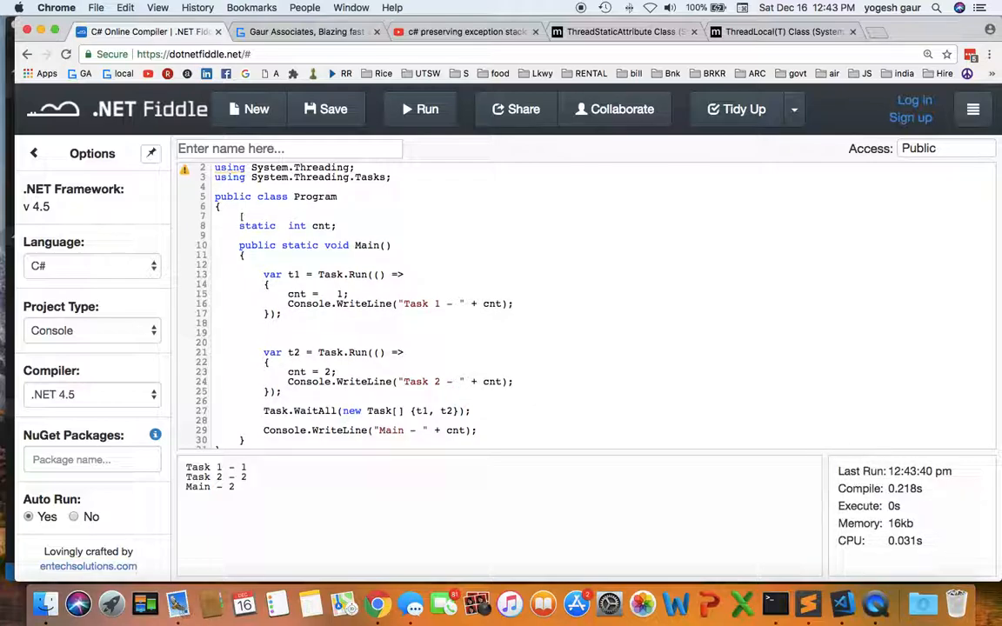
text([ThreadStatic)
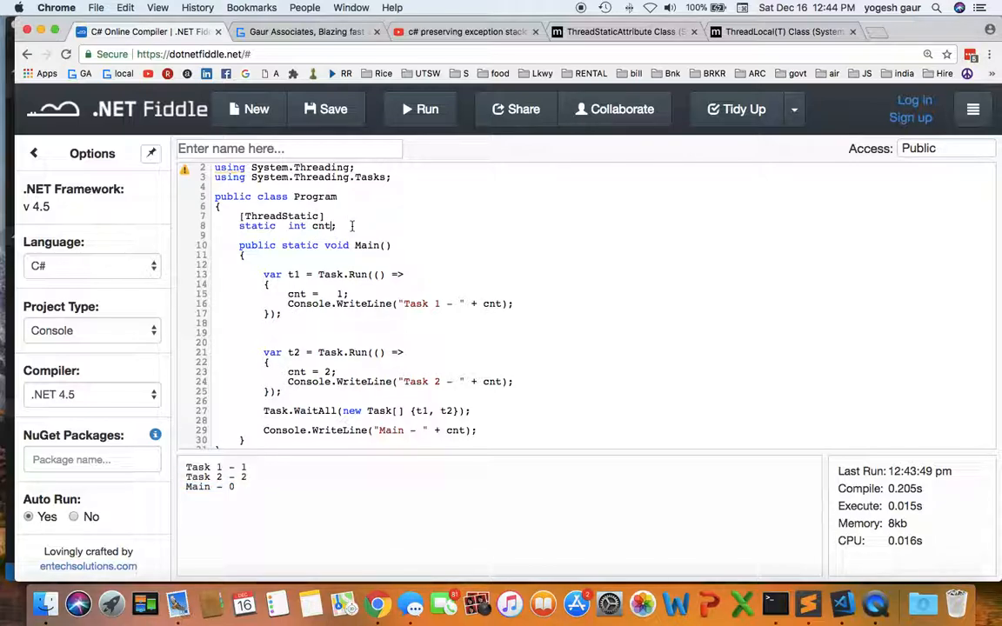
- Initialise the ThreadStatic cnt to 9 and rerun, giving Task 1 - 0, Main - 9
text(=)
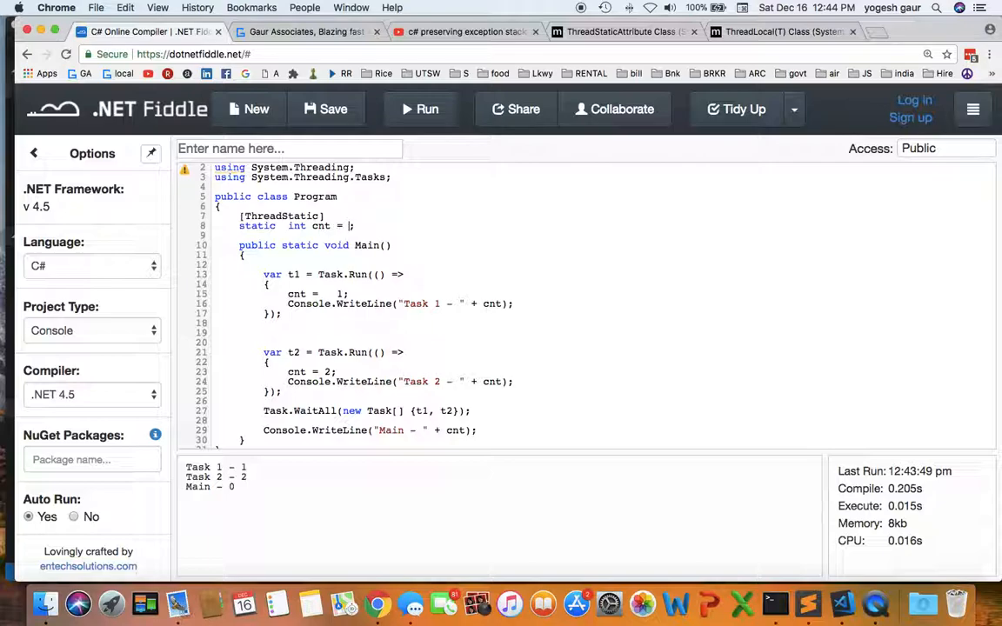
text(9)
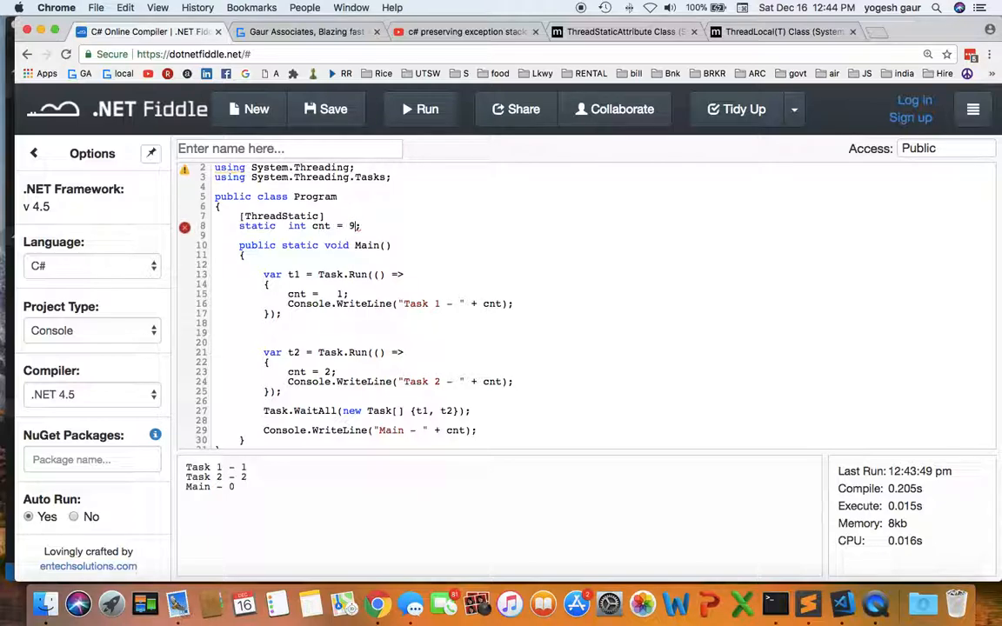
click(428, 107)
text(//)
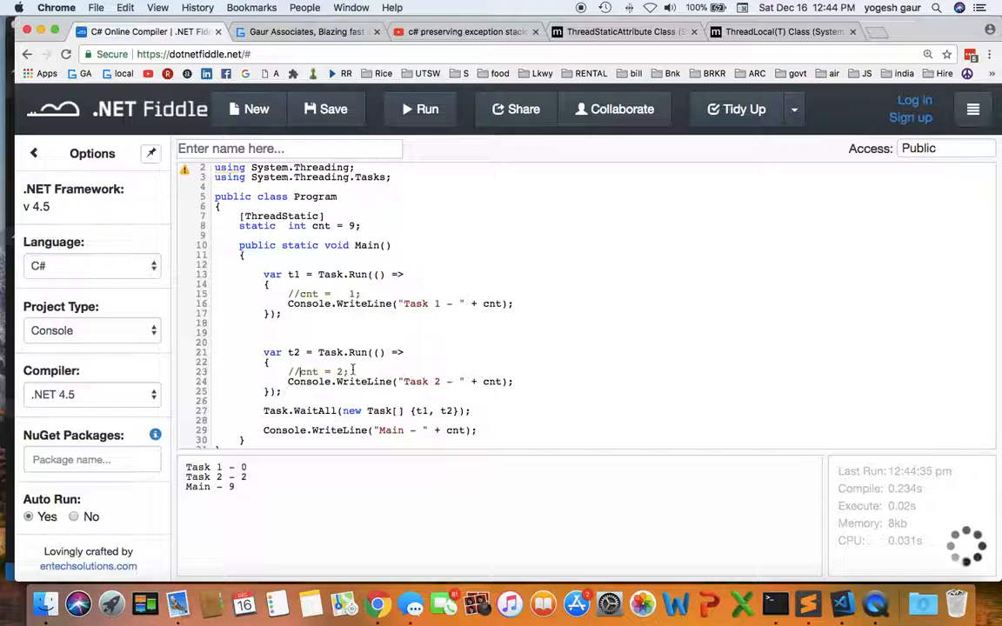
- Declare cnt as static ThreadLocal<int> created with new ThreadLocal<int>(() => 5)
click(428, 108)
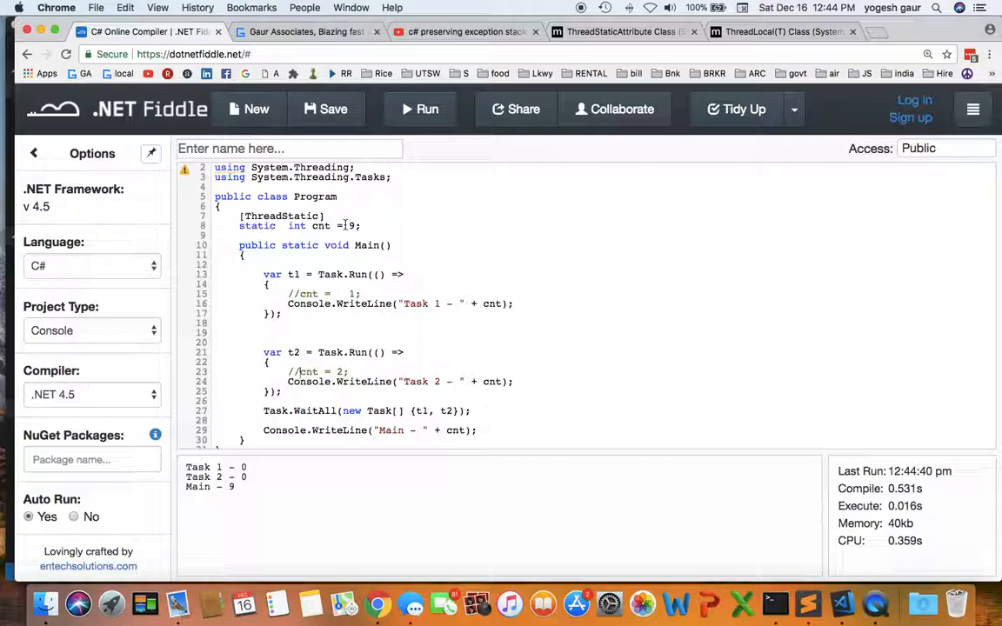
key(cmd+tab)
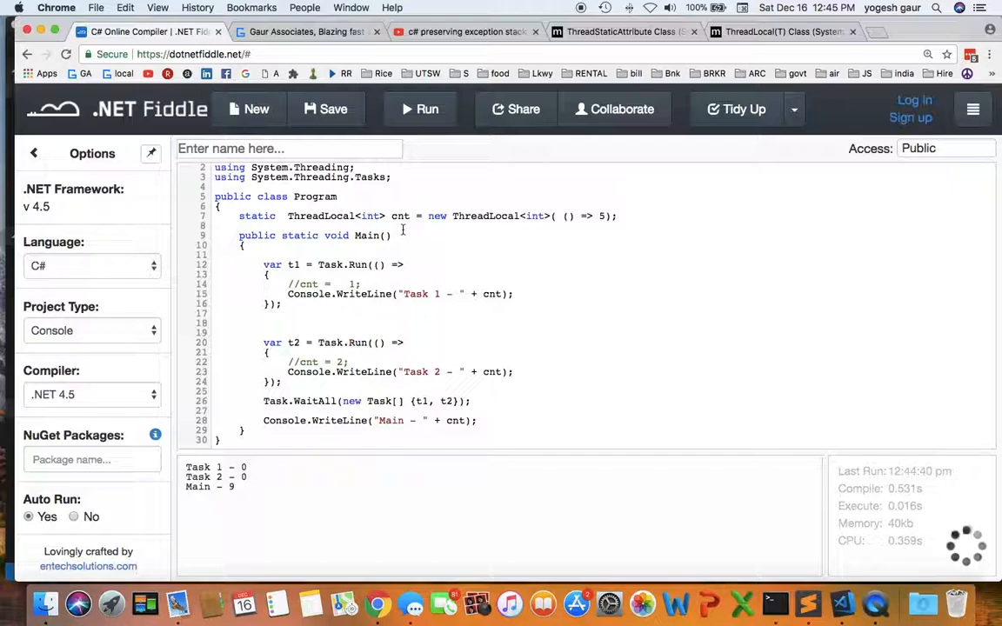
- Rerun the ThreadLocal version to print 5 for both tasks and Main, marking cnt for discussion
click(428, 108)
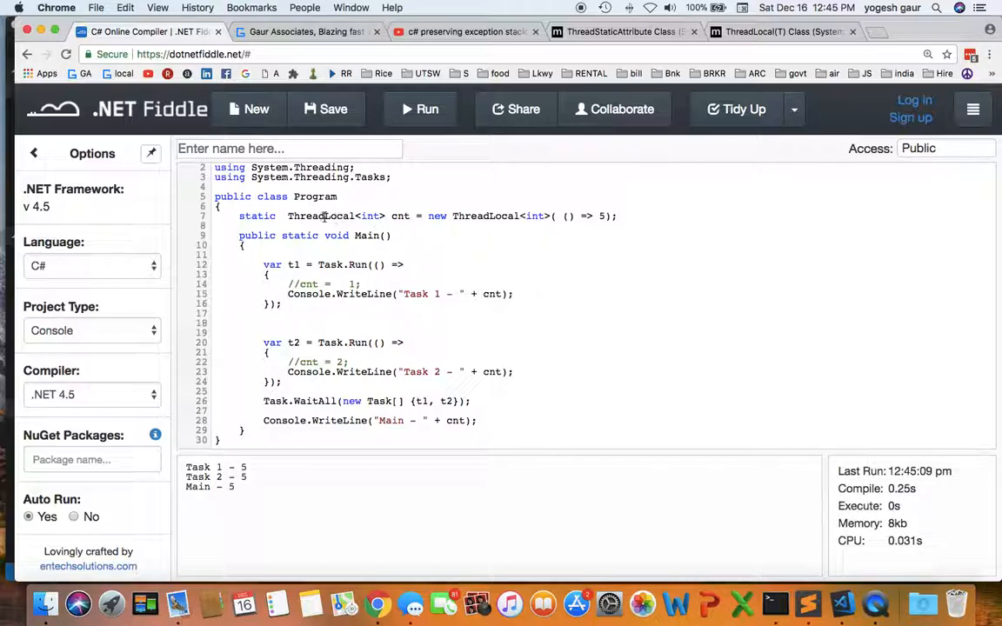
double_click(369, 216)
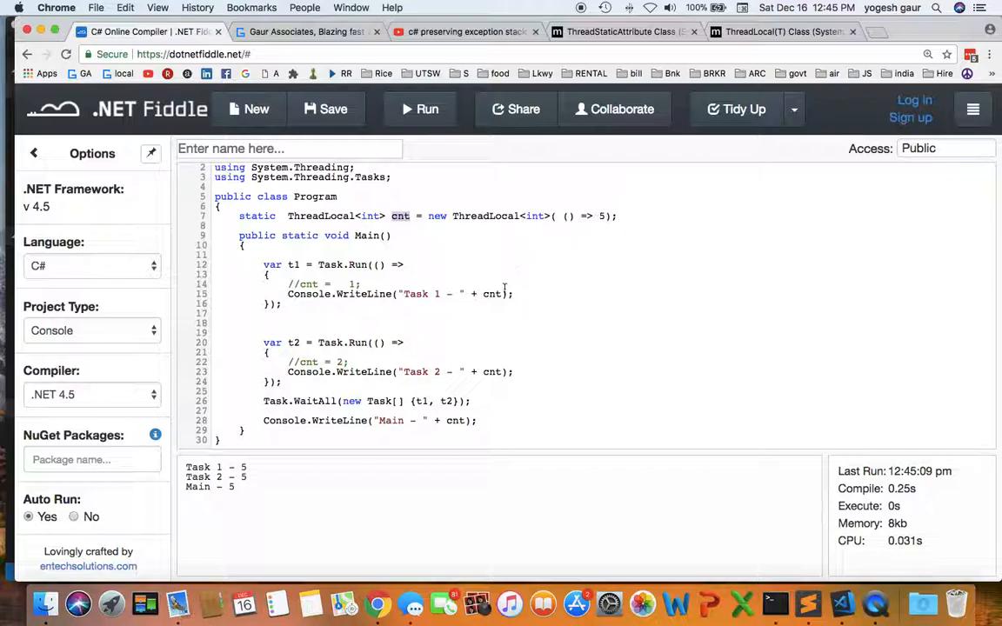
mouse_move(484, 400)
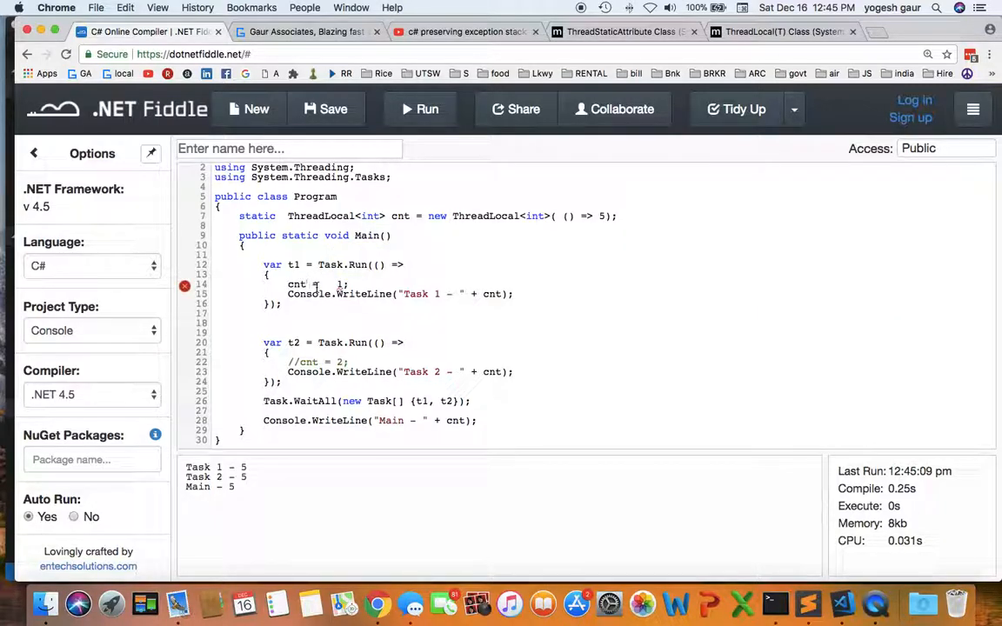
- Assign cnt.Value = 1 and 2 in the tasks and rerun, giving Task 1 - 1, Task 2 - 2, Main - 5
text(.V)
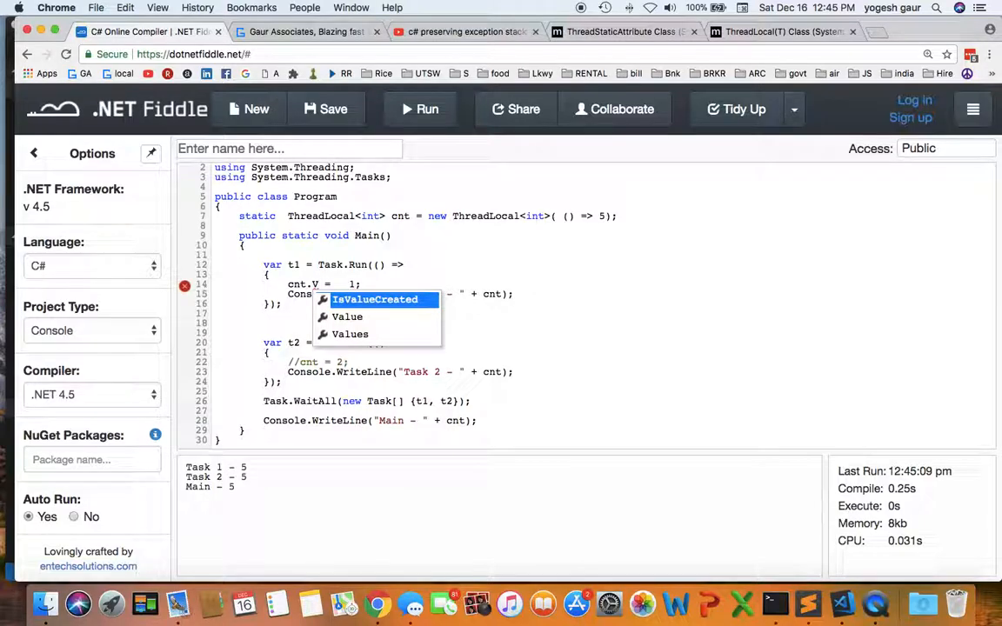
click(346, 317)
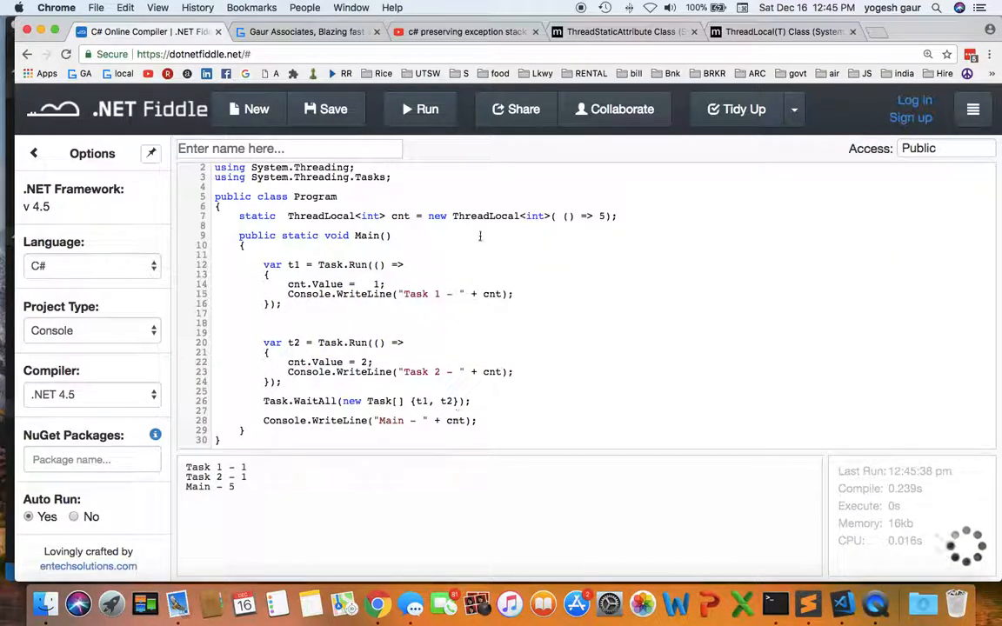
click(421, 108)
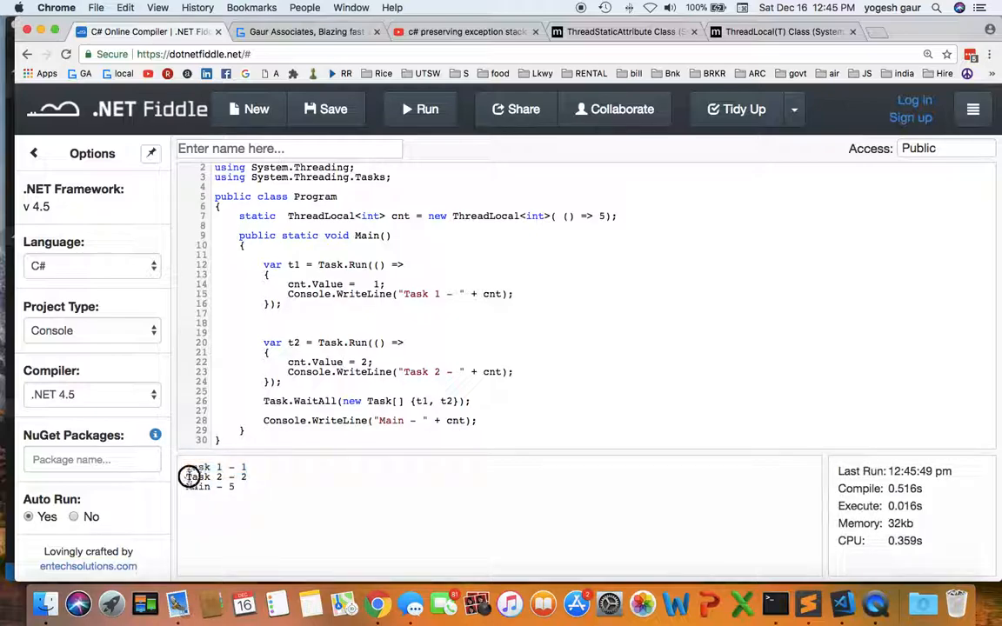
- Highlight the per-task output lines, then switch to the Gaur Associates video search page
double_click(215, 477)
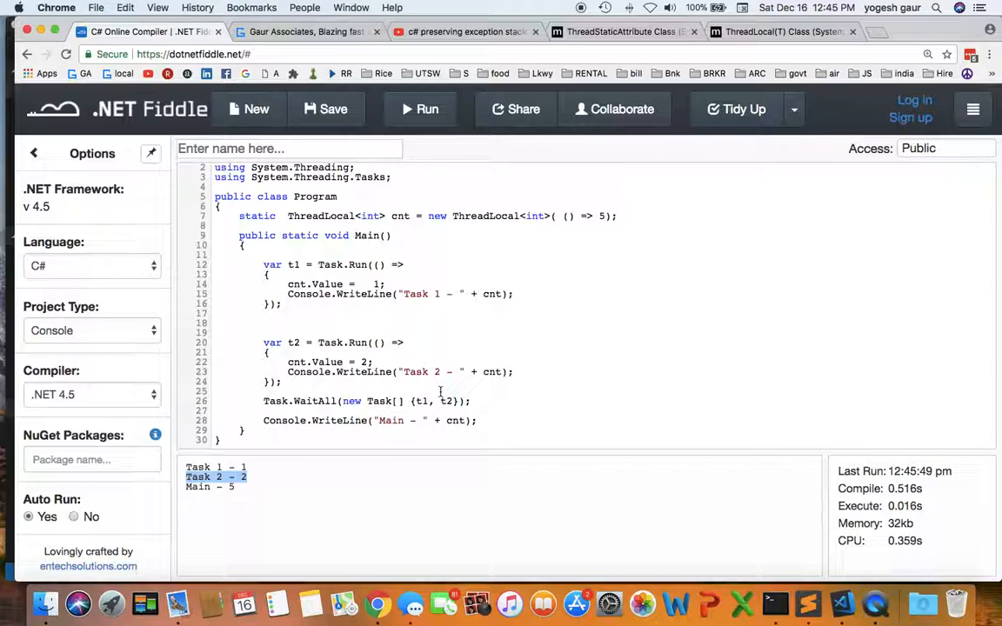
mouse_move(448, 312)
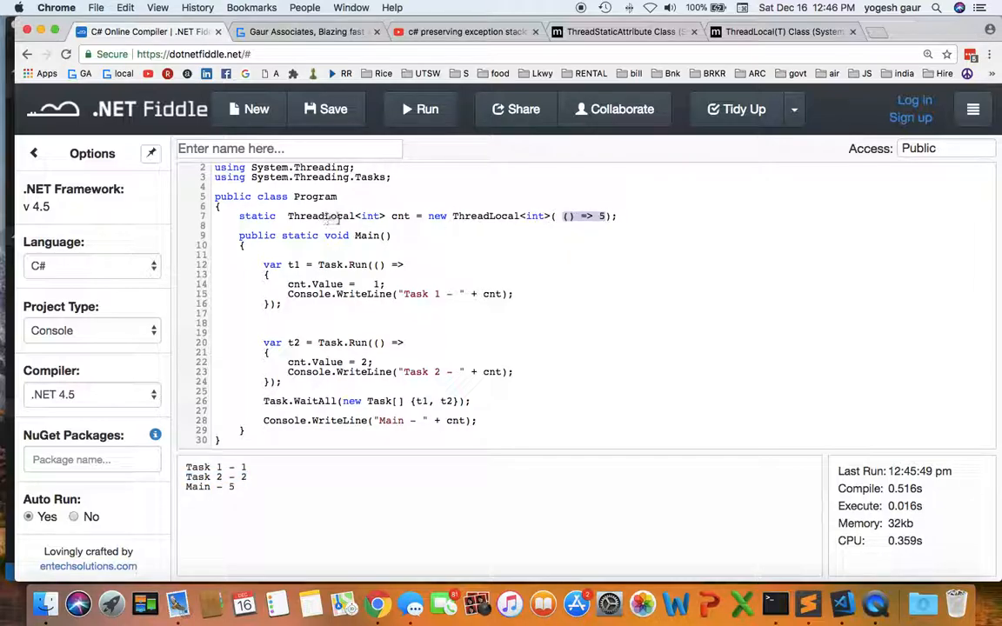
mouse_move(529, 219)
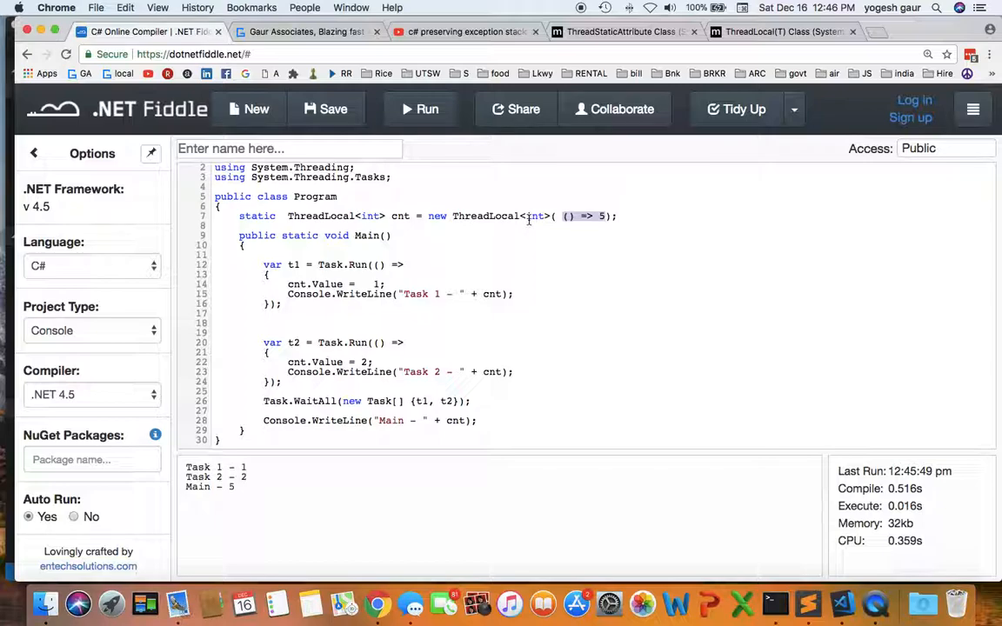
click(304, 31)
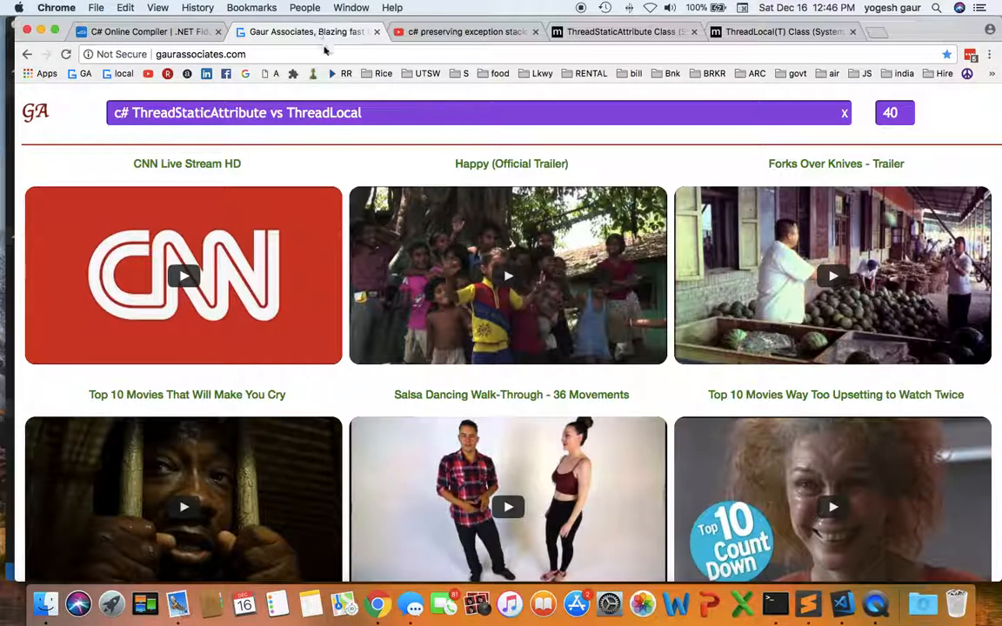